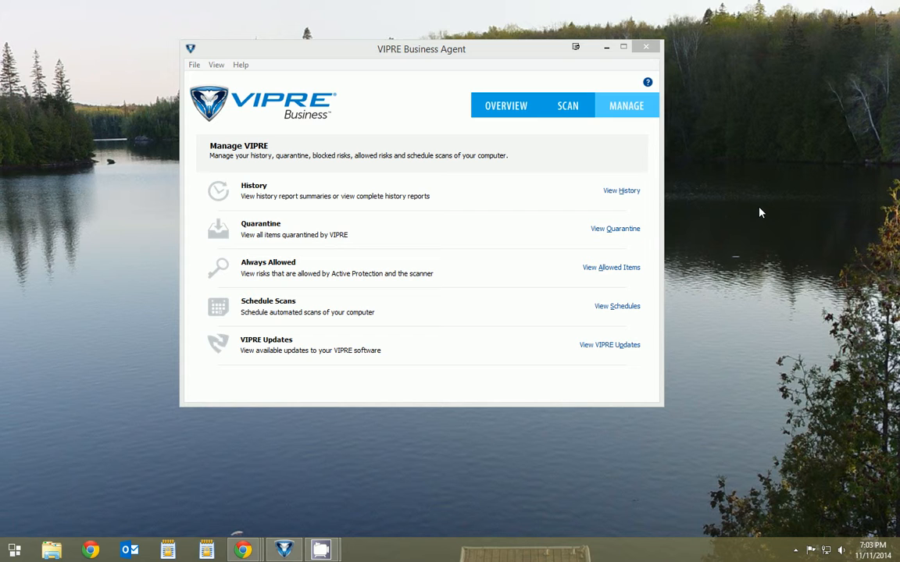
mouse_move(710, 141)
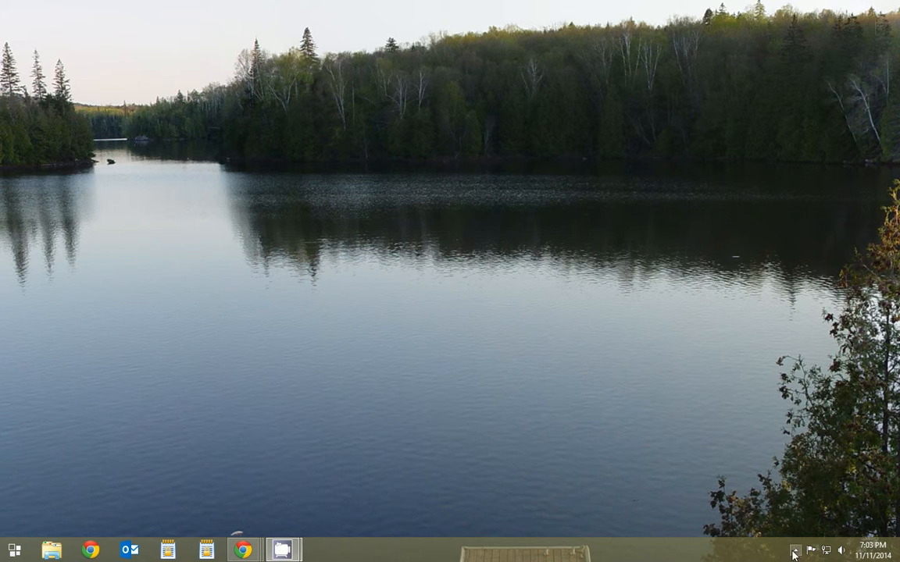
Reveal the hidden notification-area icons to show the VIPRE tray icon.
click(793, 550)
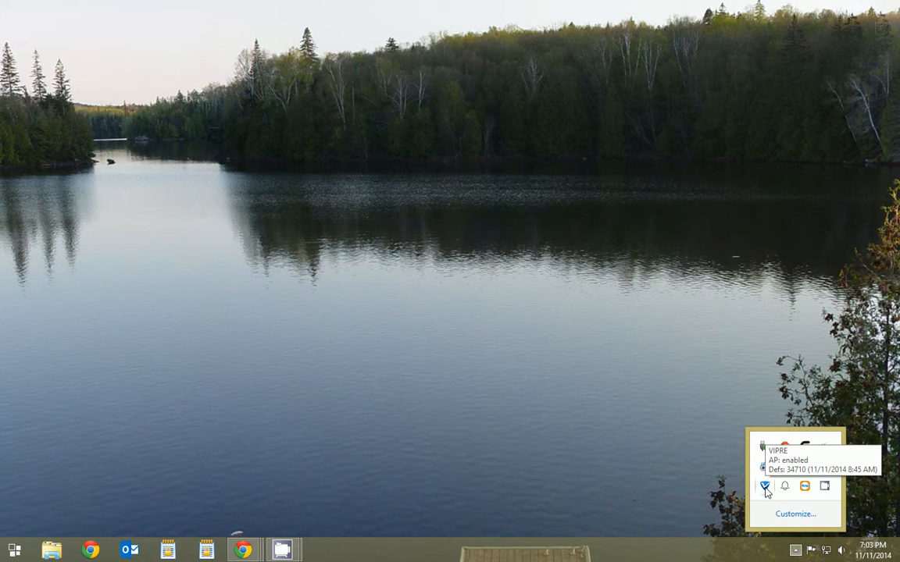
Reopen the agent from the tray icon onto its Overview of scan status and protection.
click(766, 486)
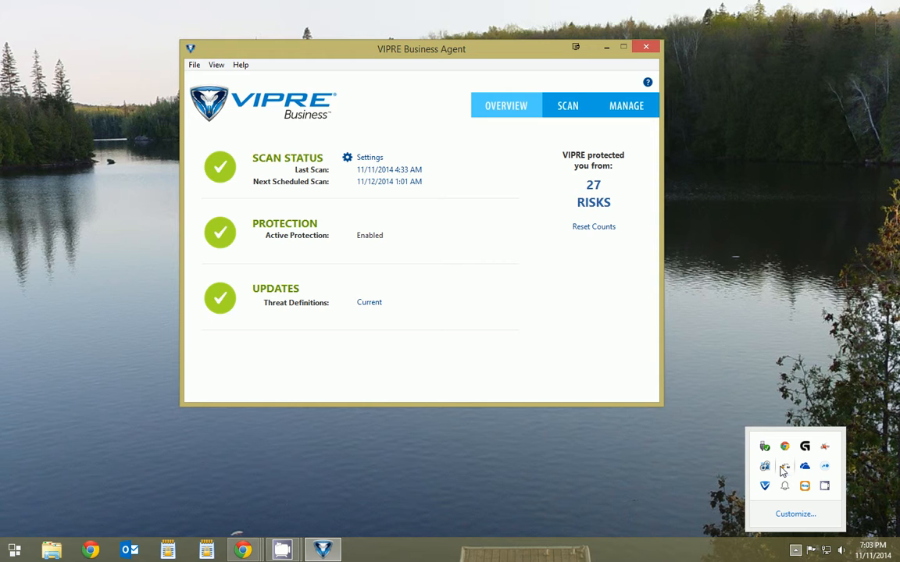
mouse_move(272, 240)
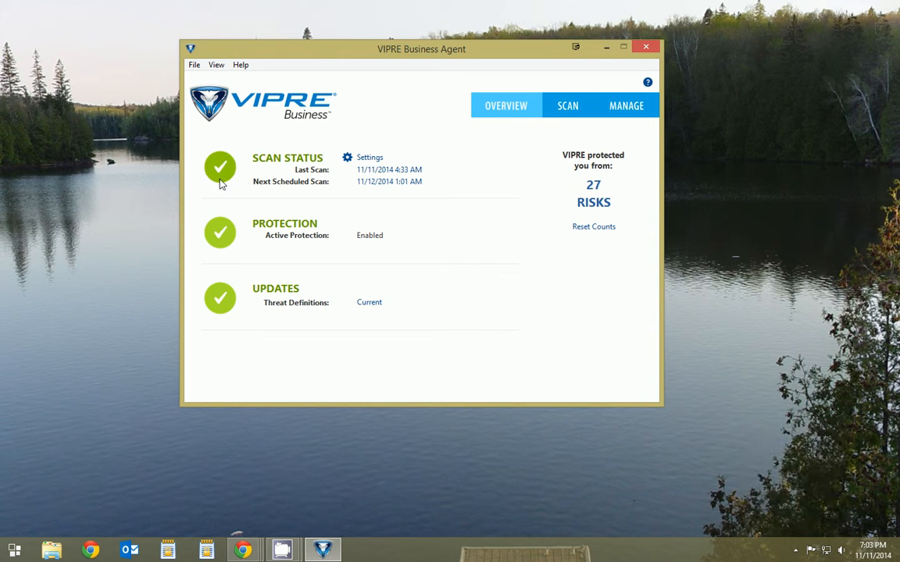
mouse_move(389, 169)
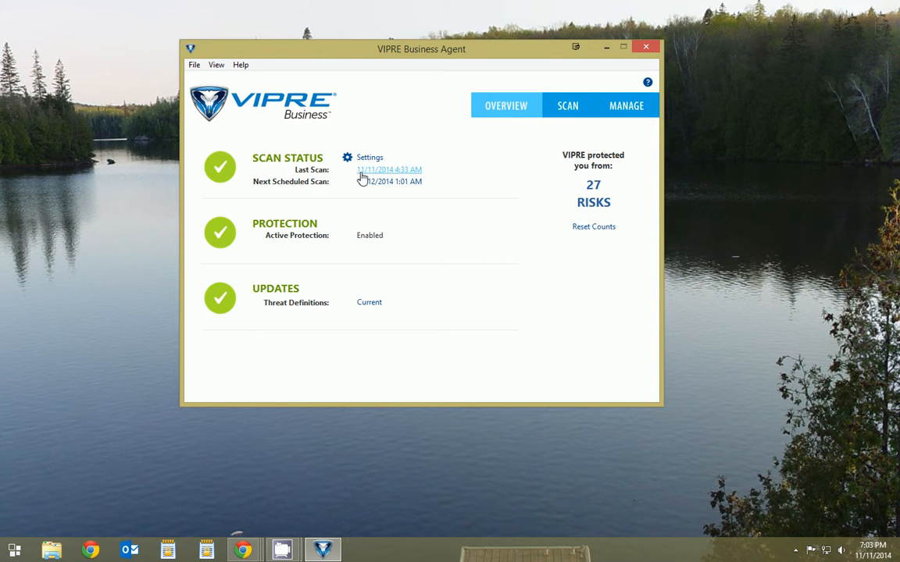
mouse_move(316, 241)
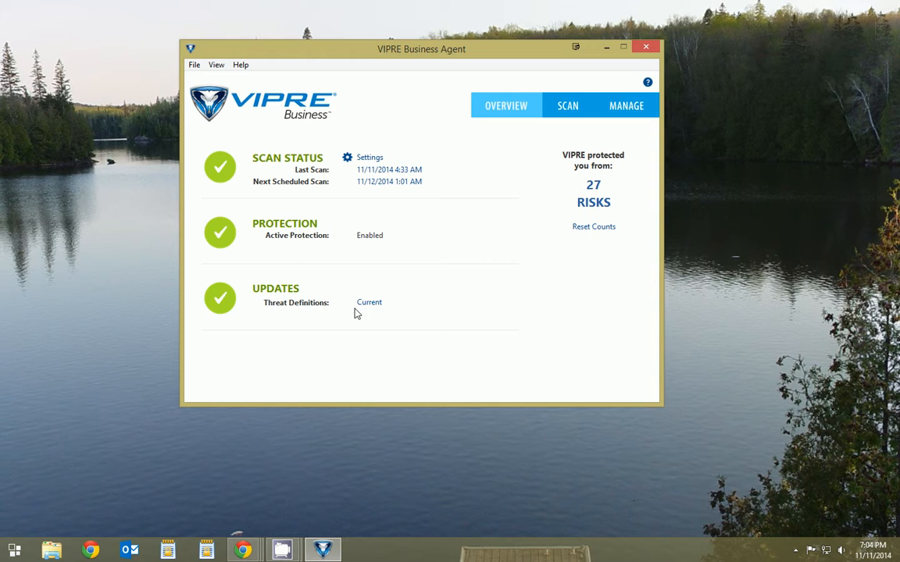
mouse_move(251, 296)
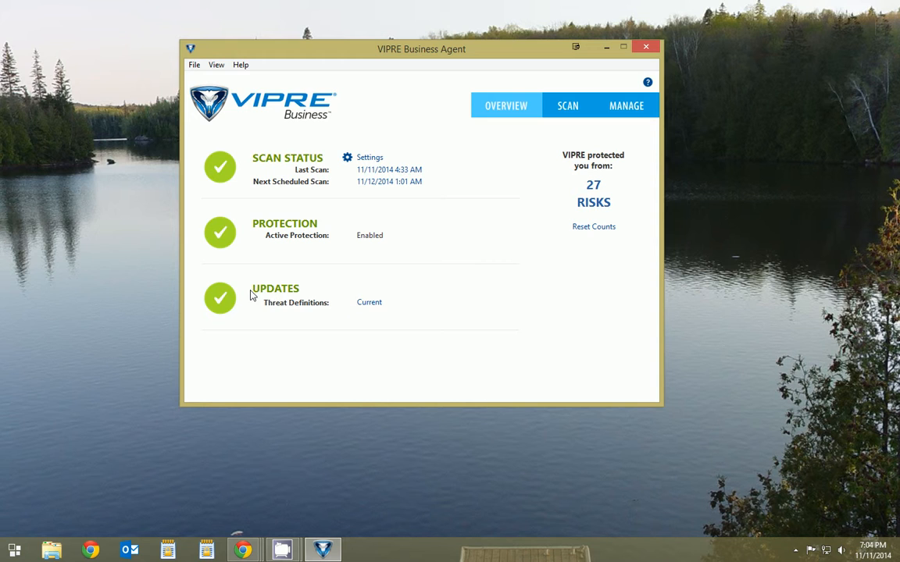
mouse_move(363, 315)
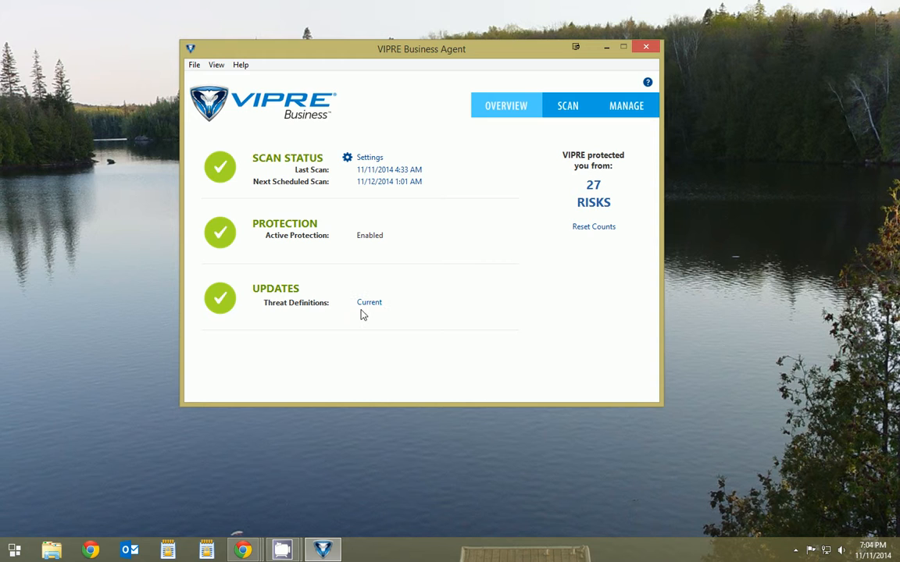
mouse_move(220, 298)
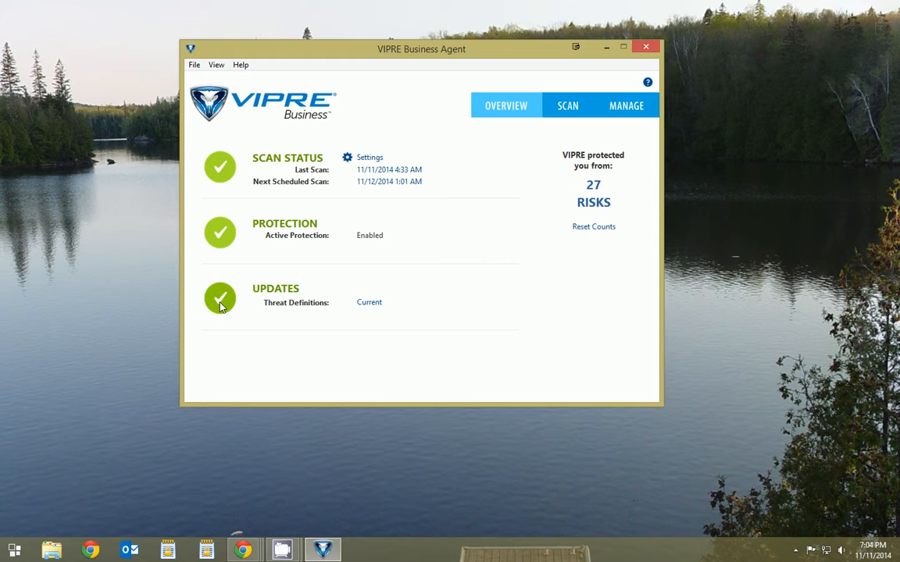
mouse_move(472, 209)
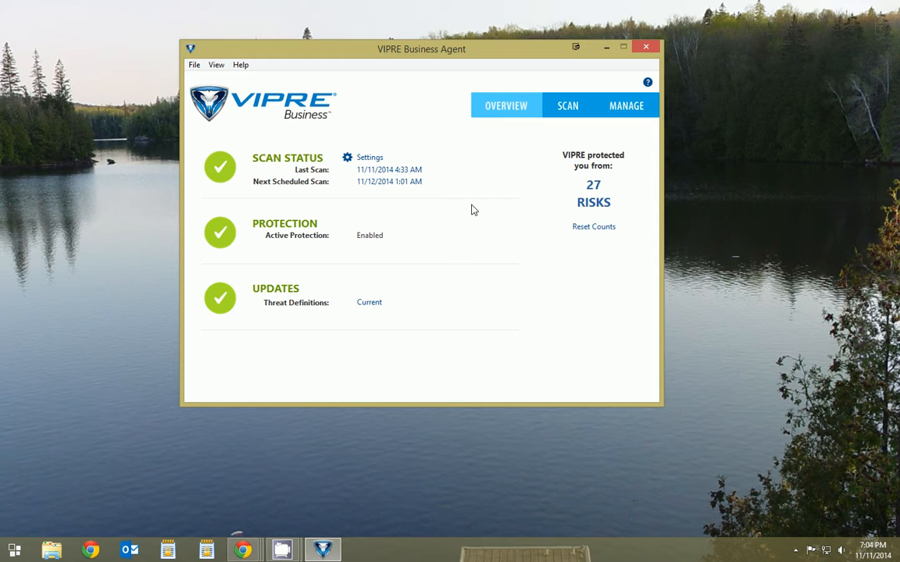
mouse_move(595, 204)
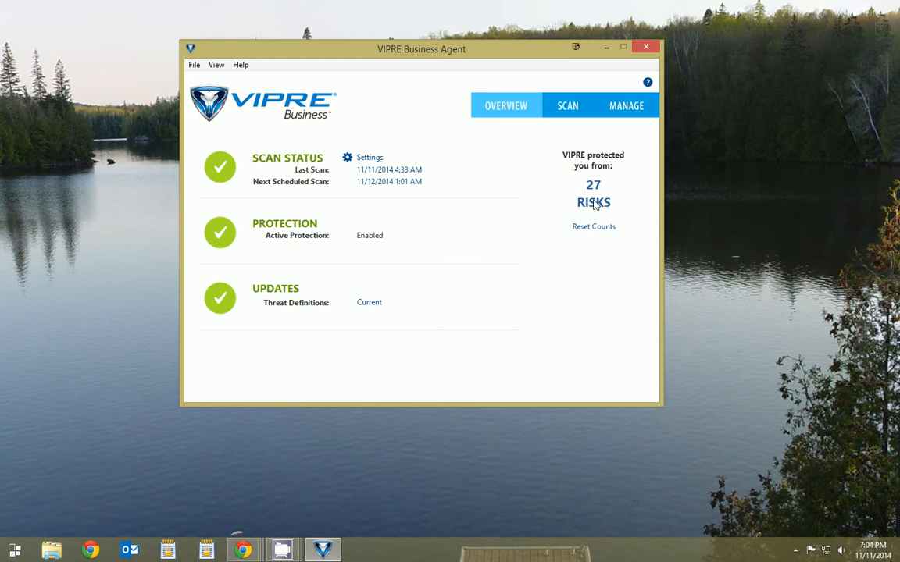
mouse_move(616, 225)
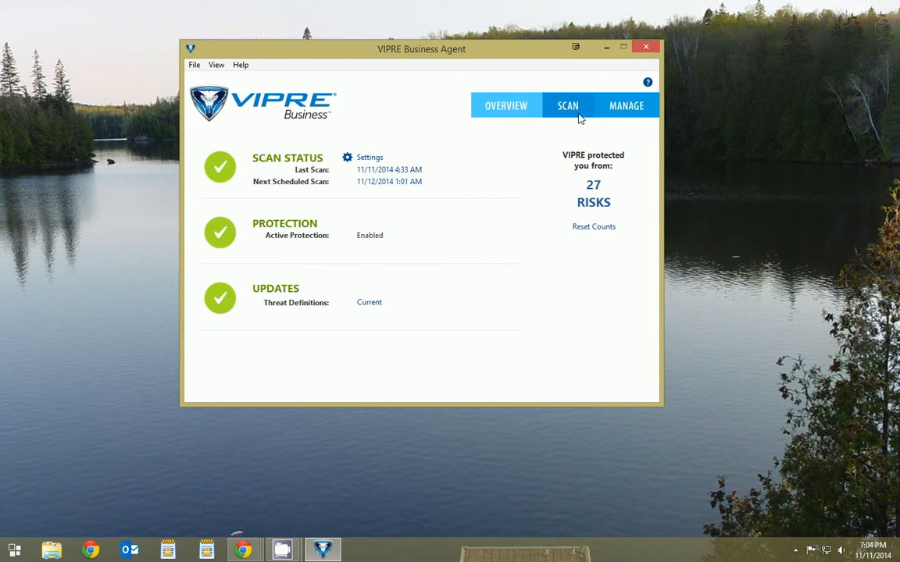
Switch to the Scan page with Quick, Deep and Custom scan options.
click(567, 107)
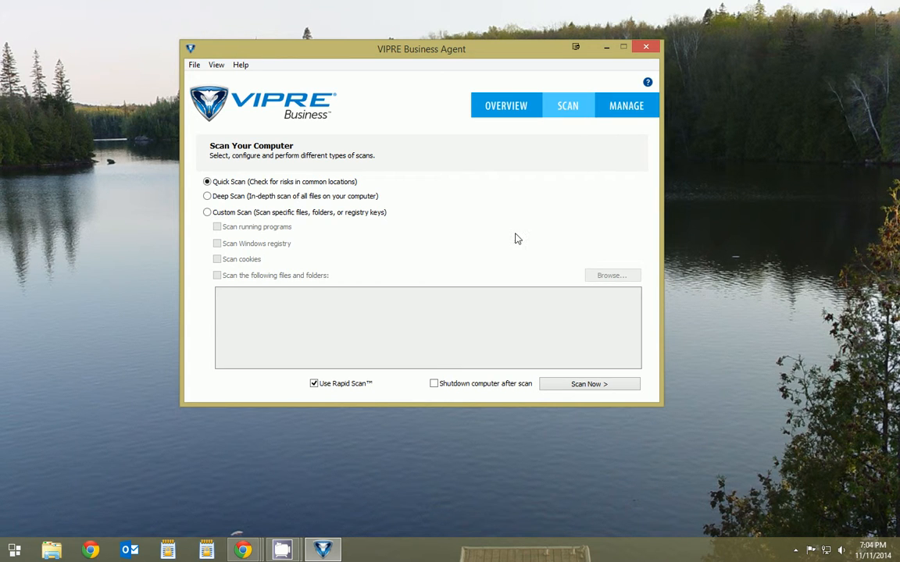
mouse_move(363, 190)
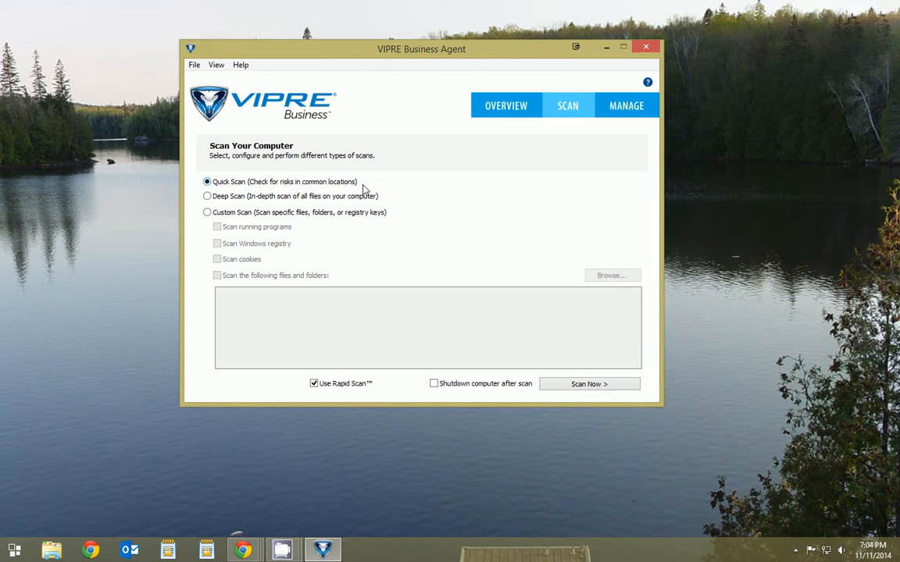
mouse_move(378, 188)
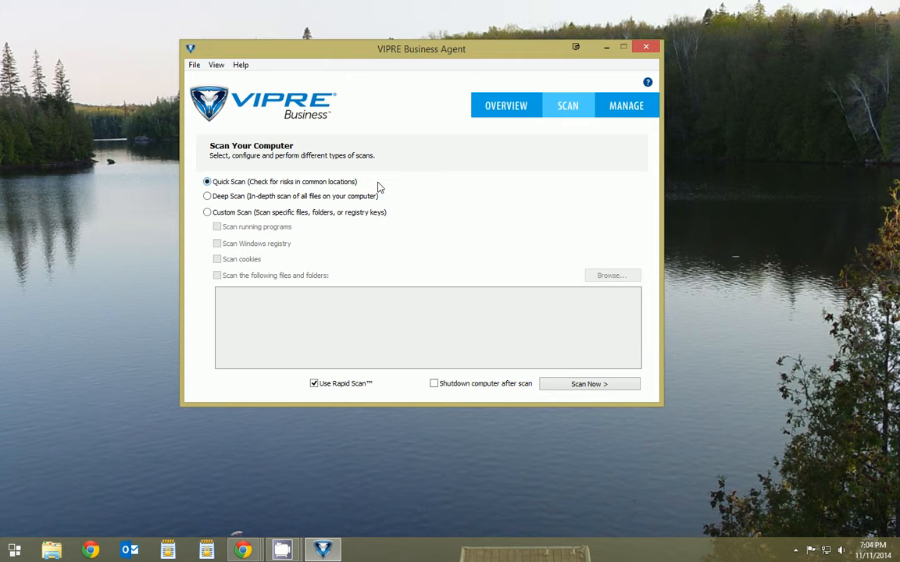
mouse_move(262, 212)
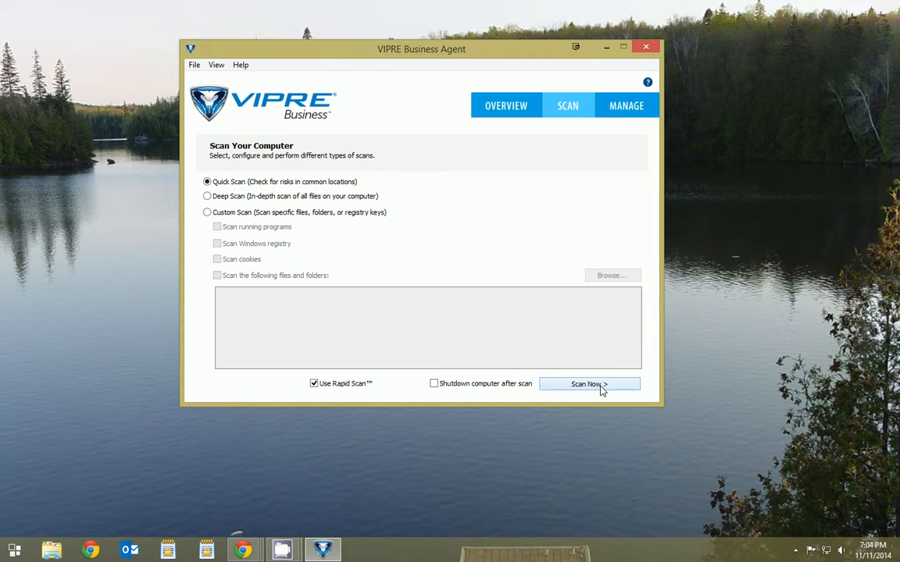
Switch to the Manage page listing History, Quarantine, Always Allowed, Schedule Scans and Updates.
click(625, 106)
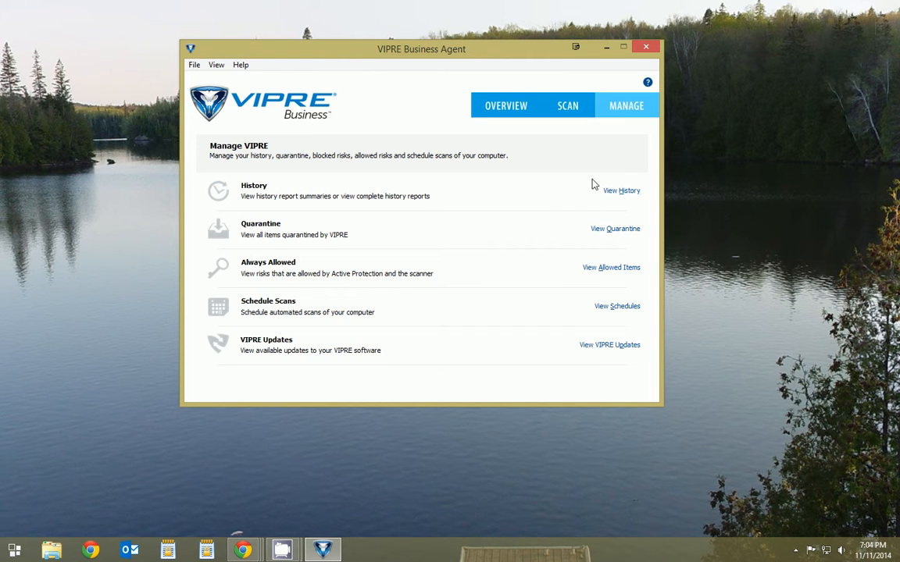
mouse_move(547, 194)
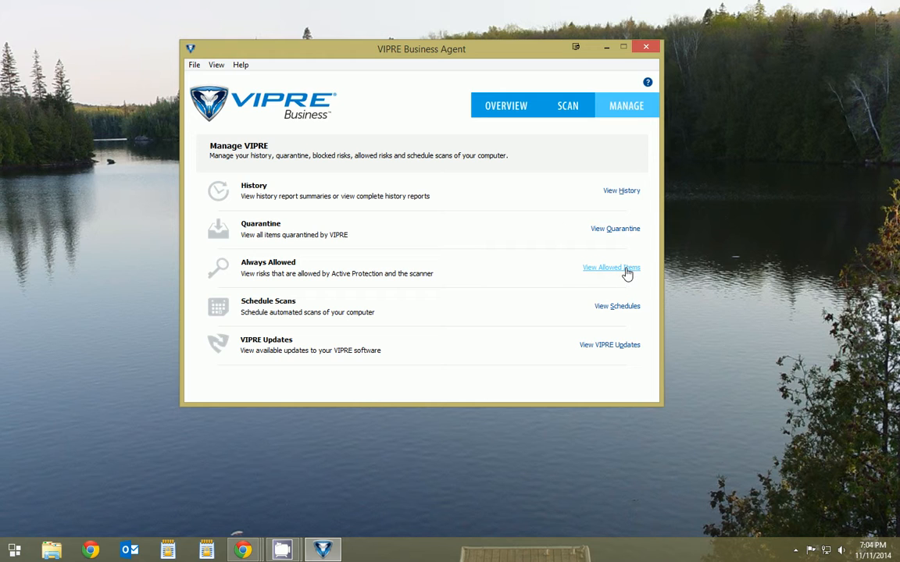
mouse_move(628, 209)
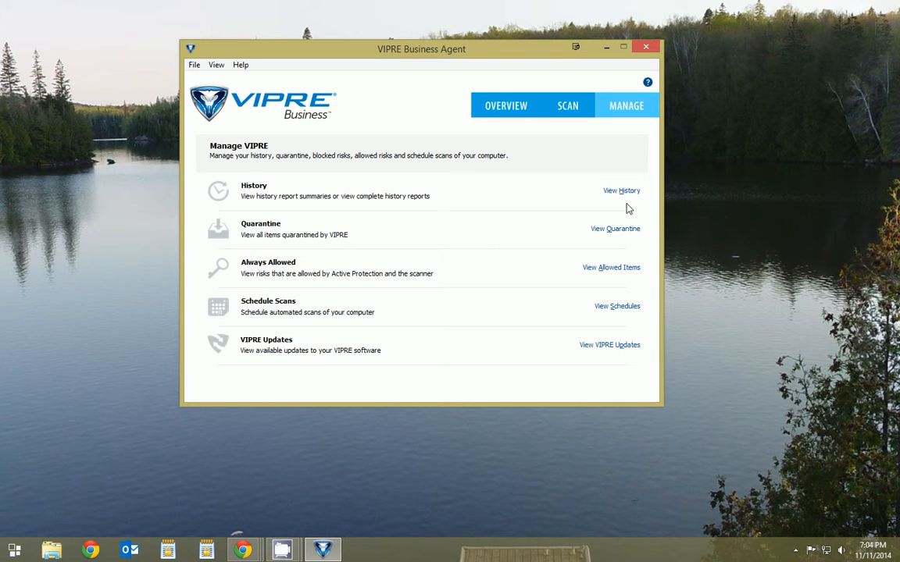
click(795, 550)
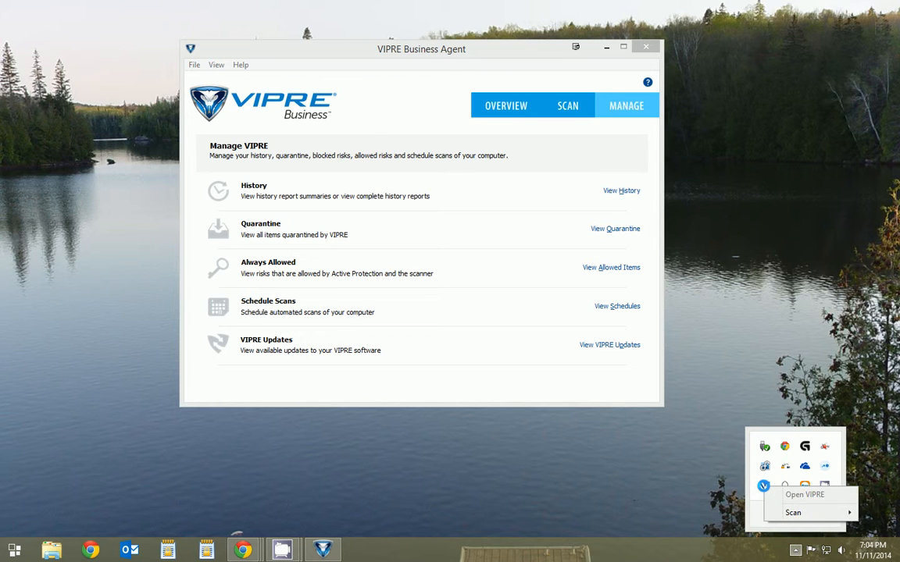
mouse_move(804, 494)
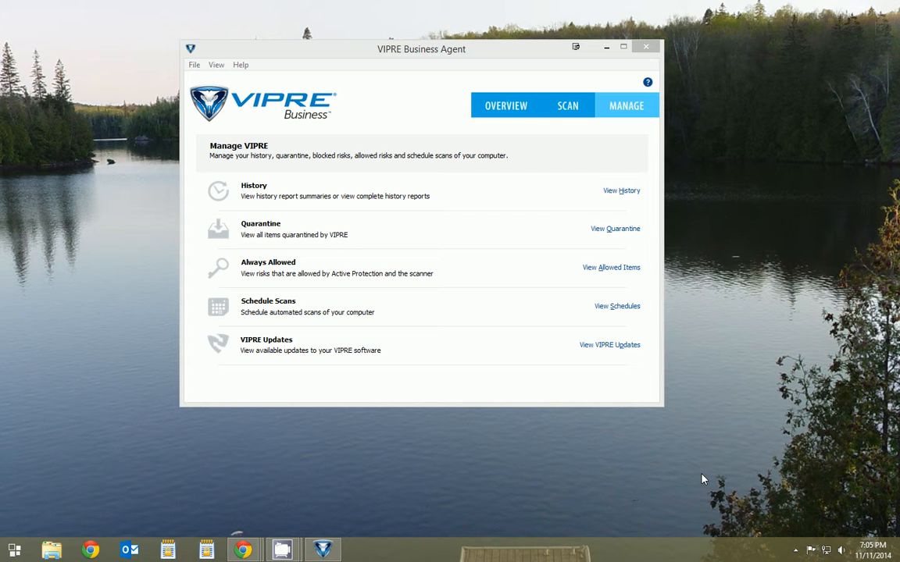
mouse_move(668, 473)
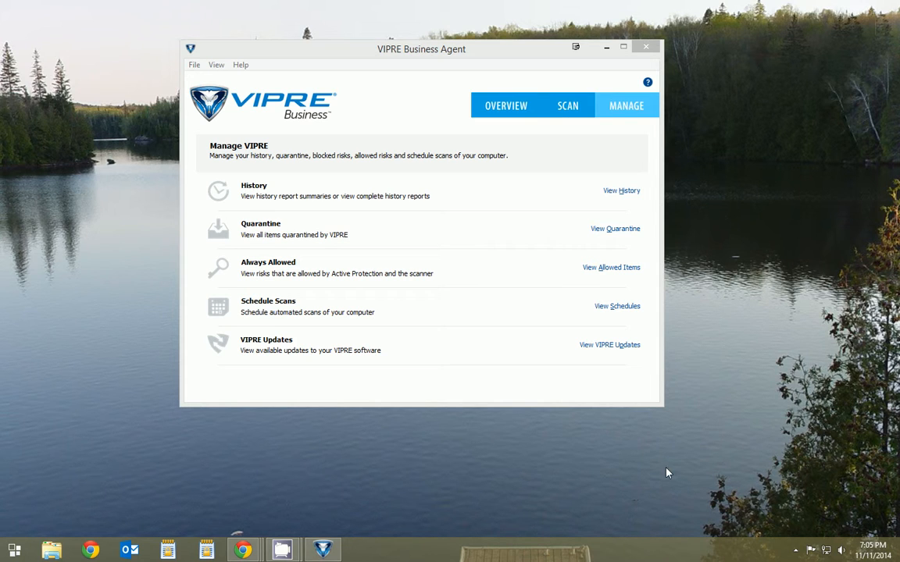
Pass through the Scan page and return to the Overview showing 27 risks blocked.
click(567, 106)
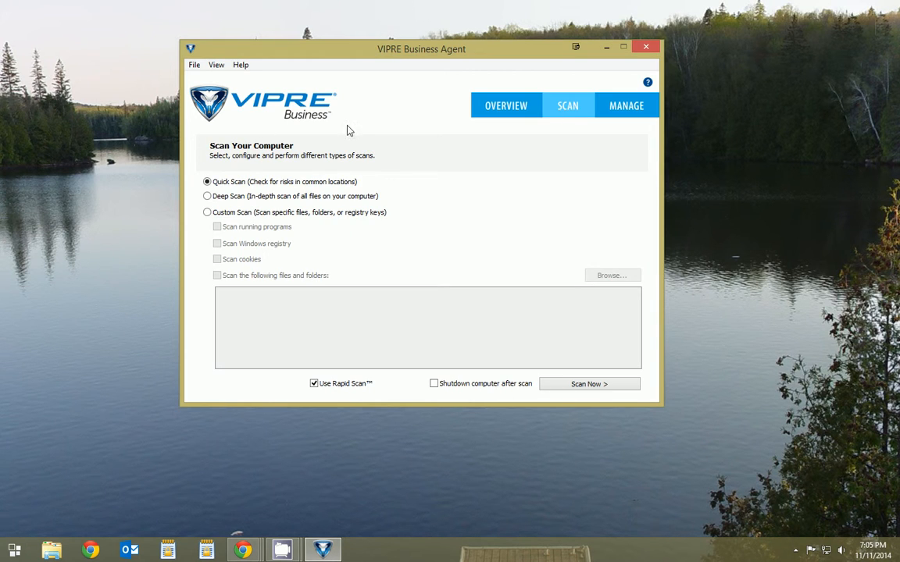
click(506, 106)
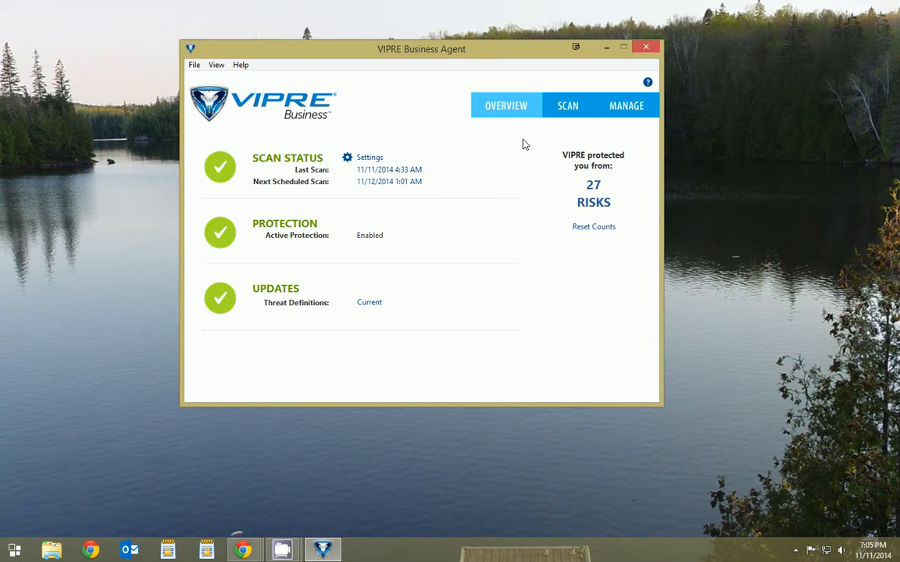
mouse_move(250, 75)
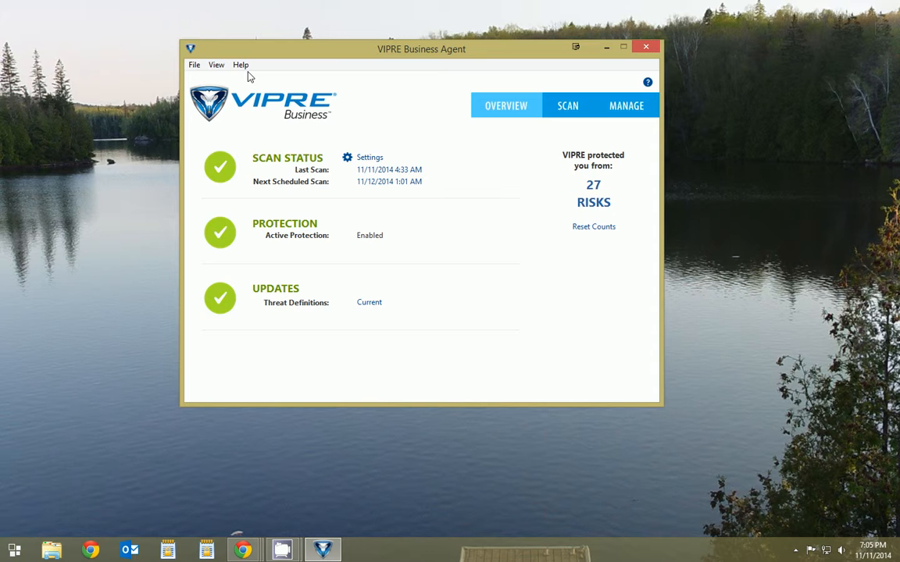
Move the agent window to the top-right and browse its View and Help menus.
drag(422, 48, 650, 31)
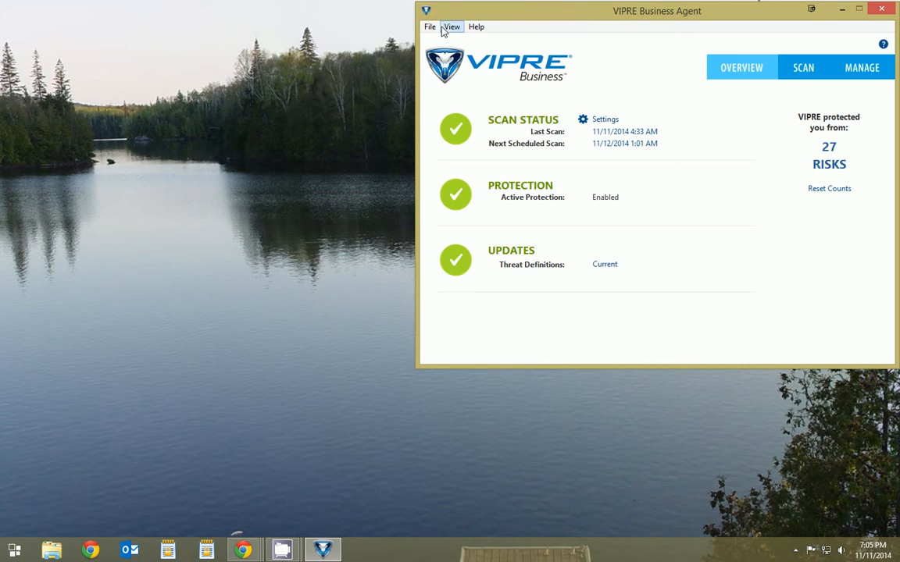
click(450, 27)
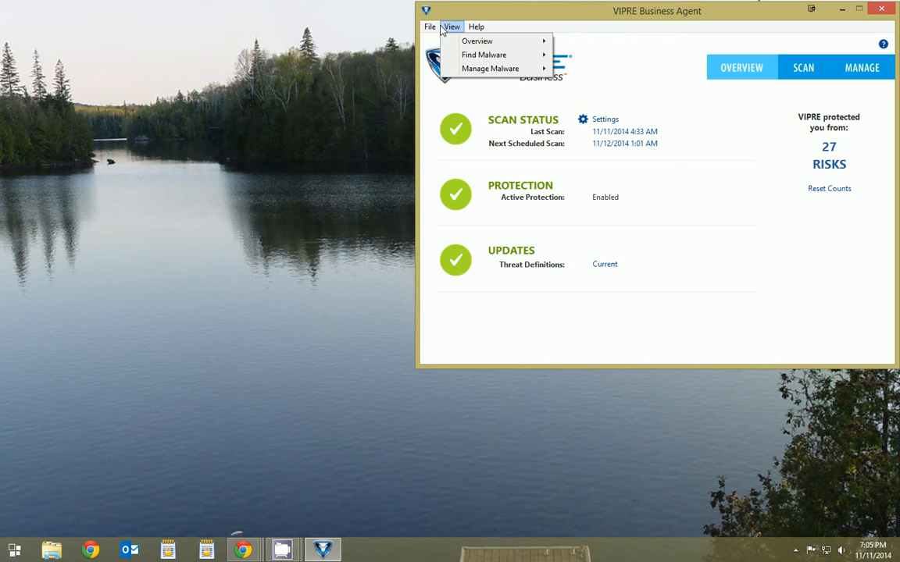
click(474, 25)
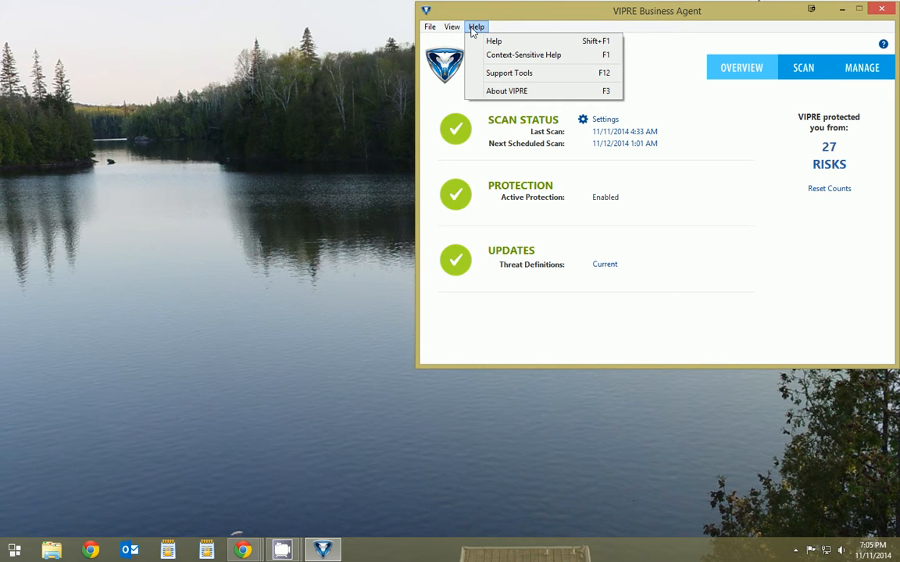
click(452, 26)
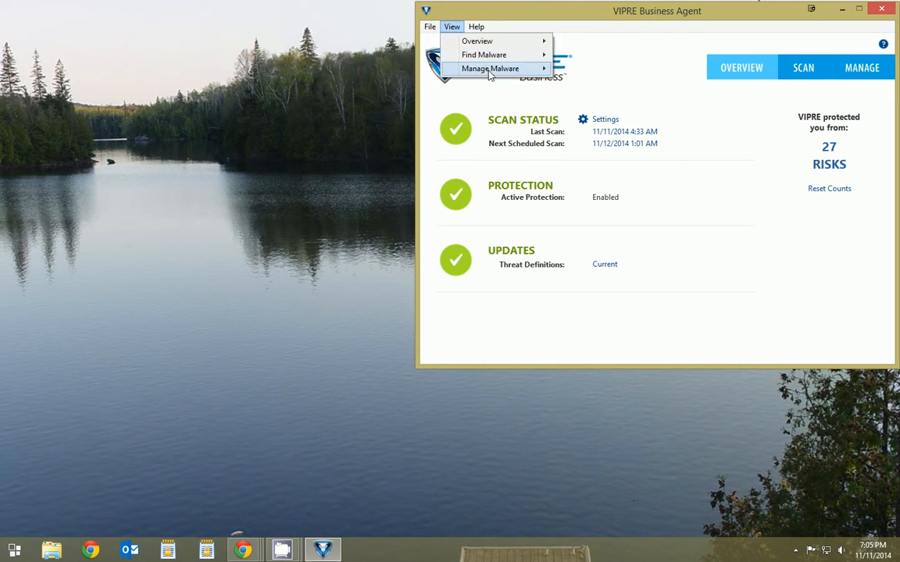
click(428, 26)
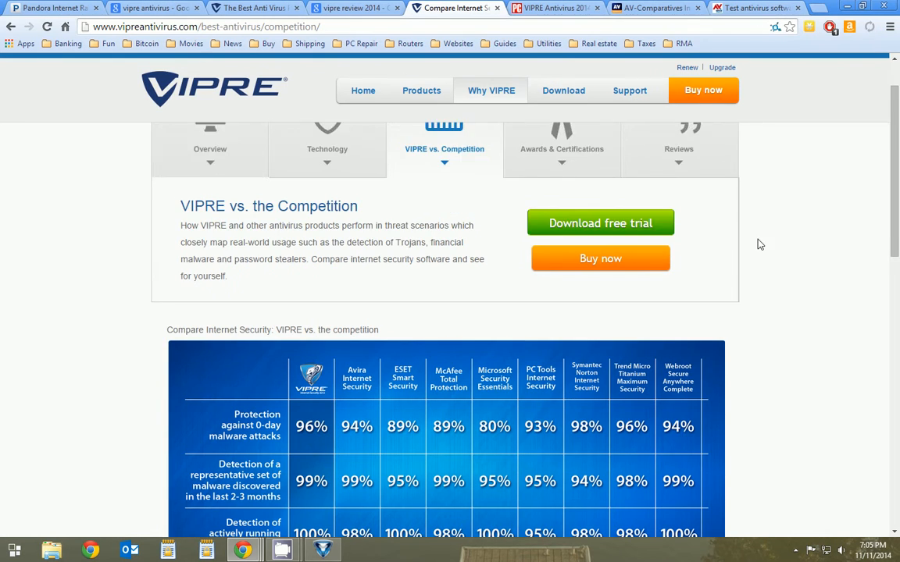
Scroll through the VIPRE vs. the Competition detection chart and back up.
scroll(down, 3)
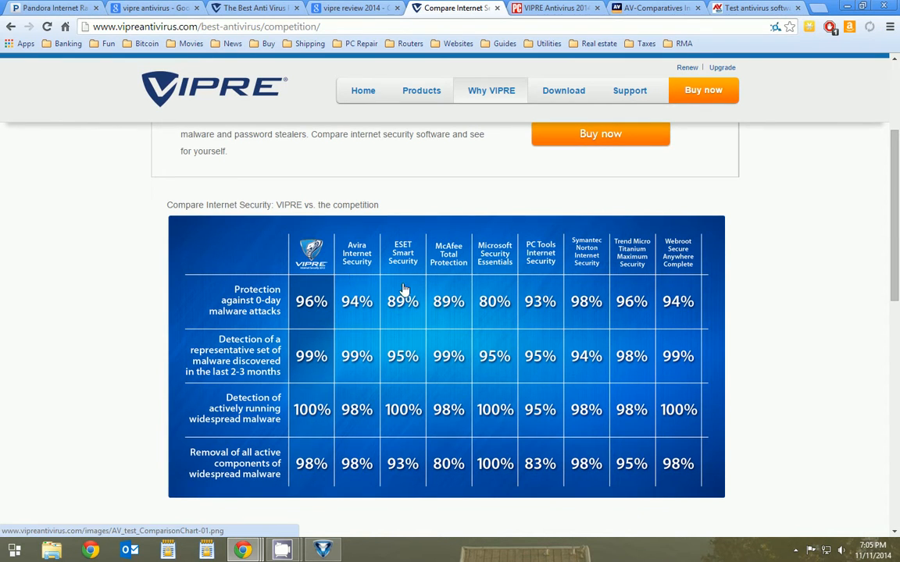
mouse_move(427, 342)
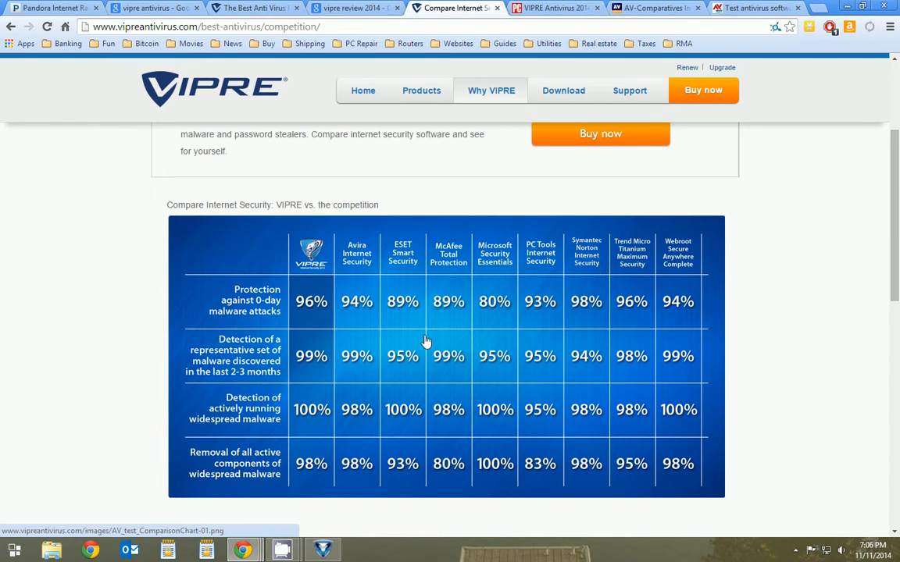
mouse_move(334, 389)
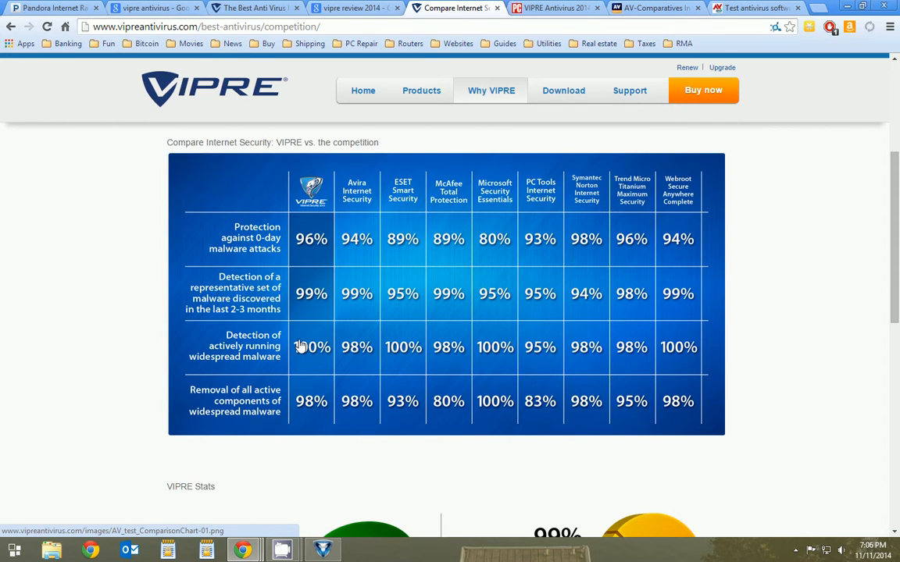
scroll(down, 3)
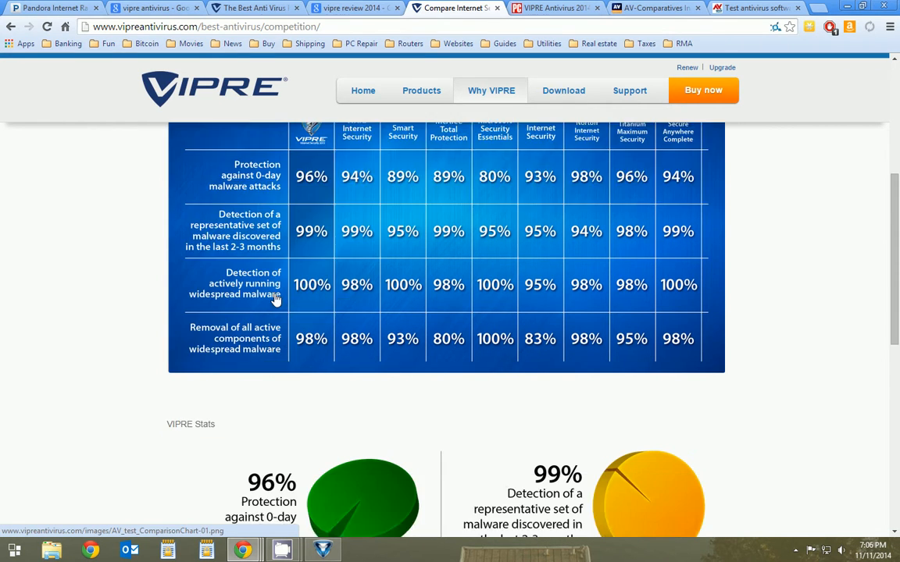
scroll(down, 3)
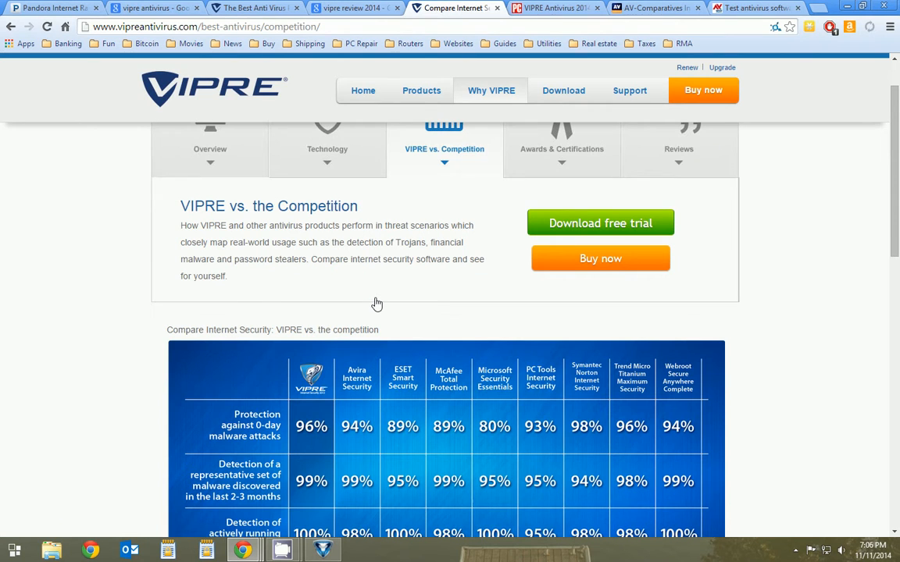
scroll(up, 3)
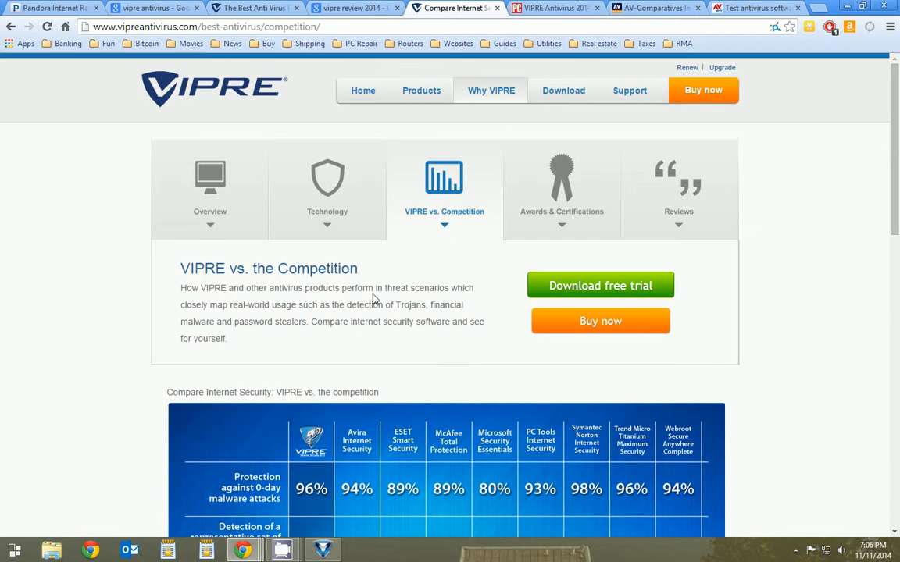
mouse_move(813, 292)
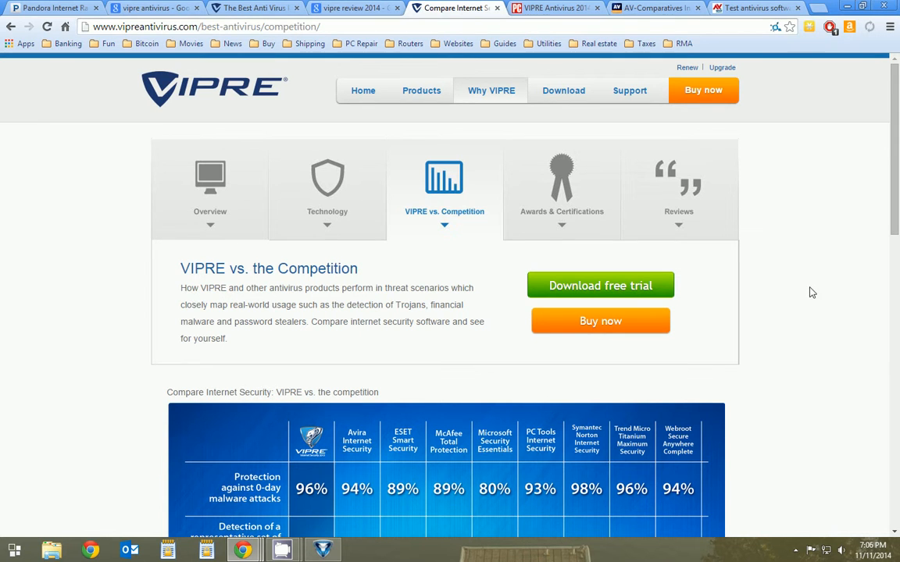
mouse_move(778, 284)
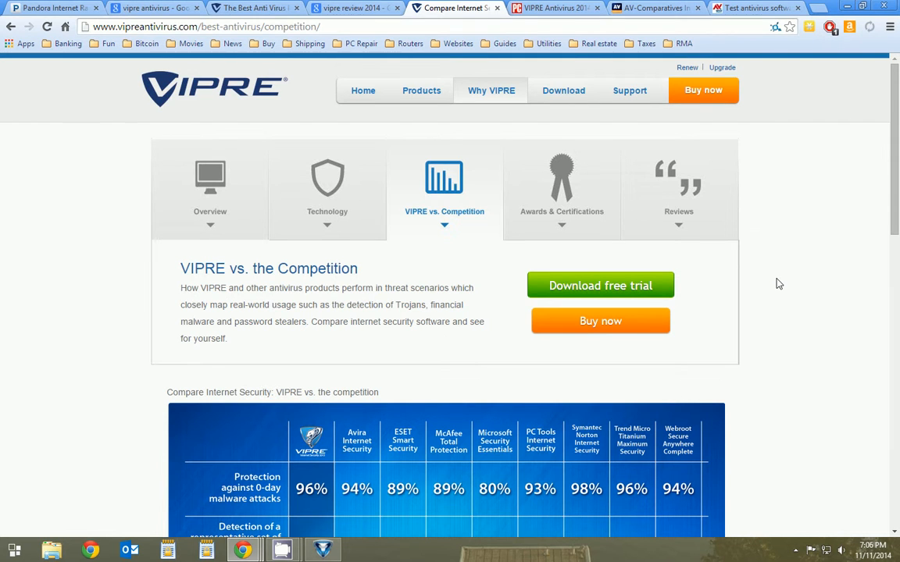